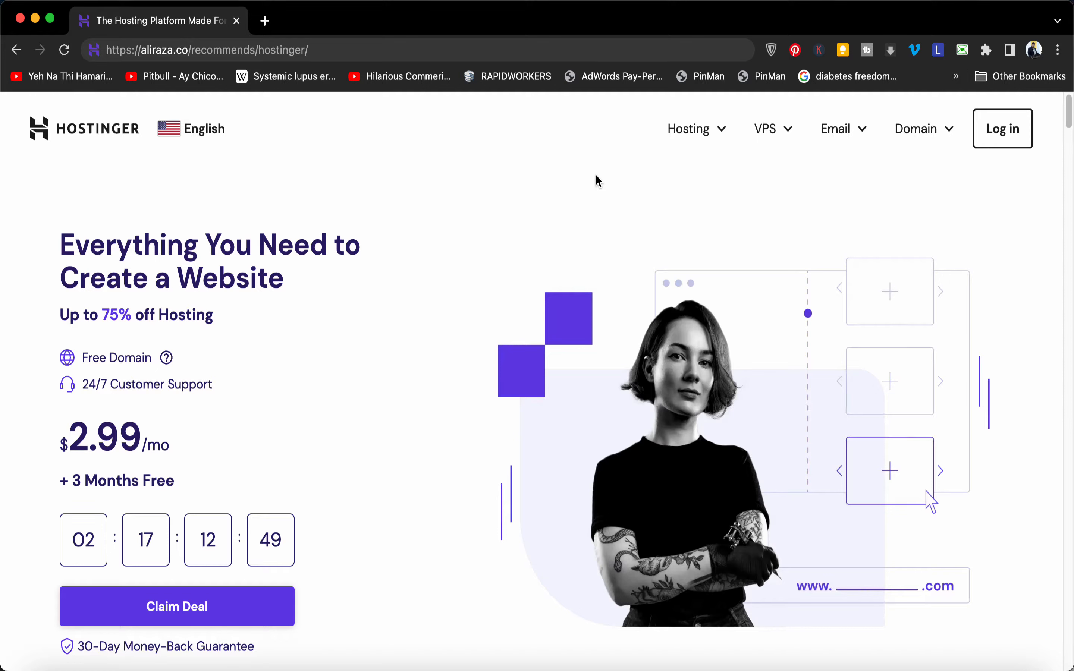
mouse_move(725, 132)
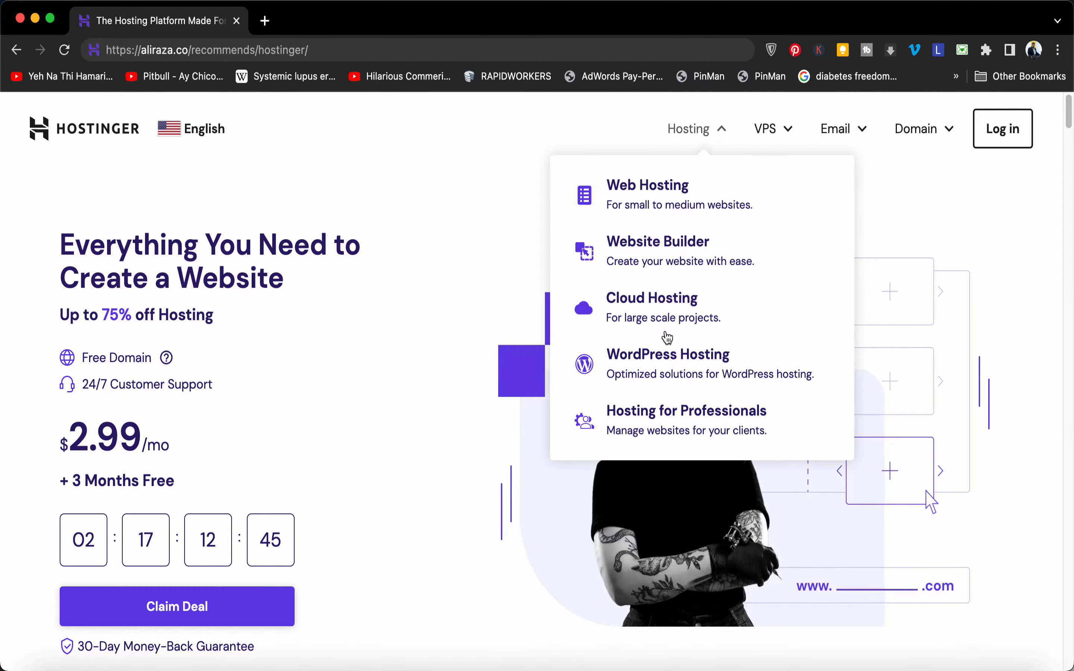
Step: Go to the WordPress Hosting page showing the up-to-75%-off $2.99/month offer
left_click(668, 355)
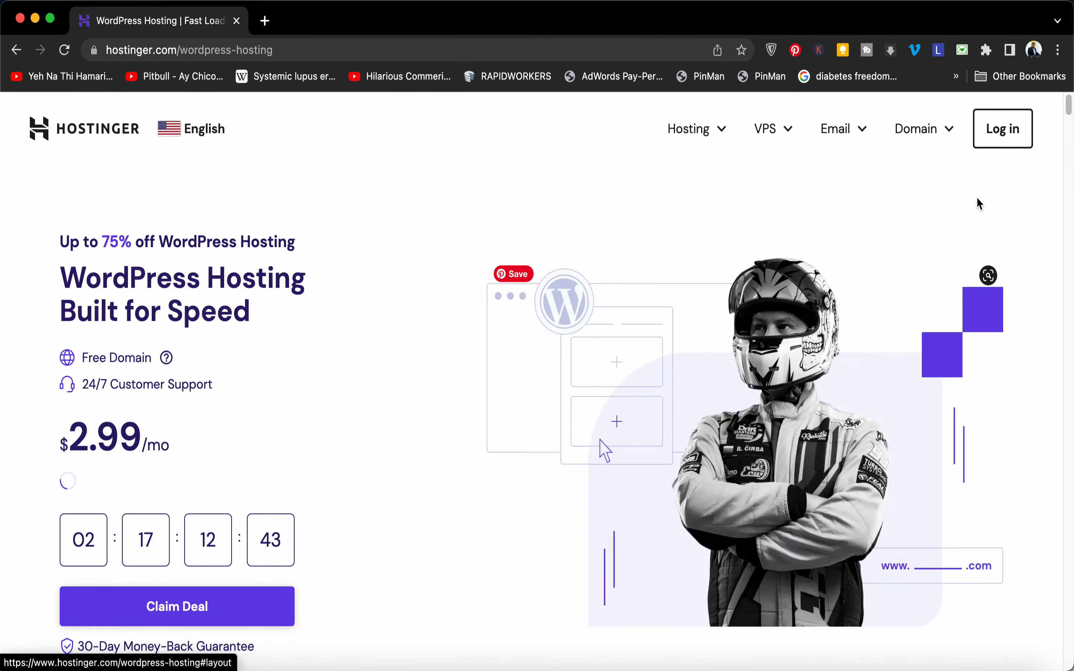
scroll("down", 3)
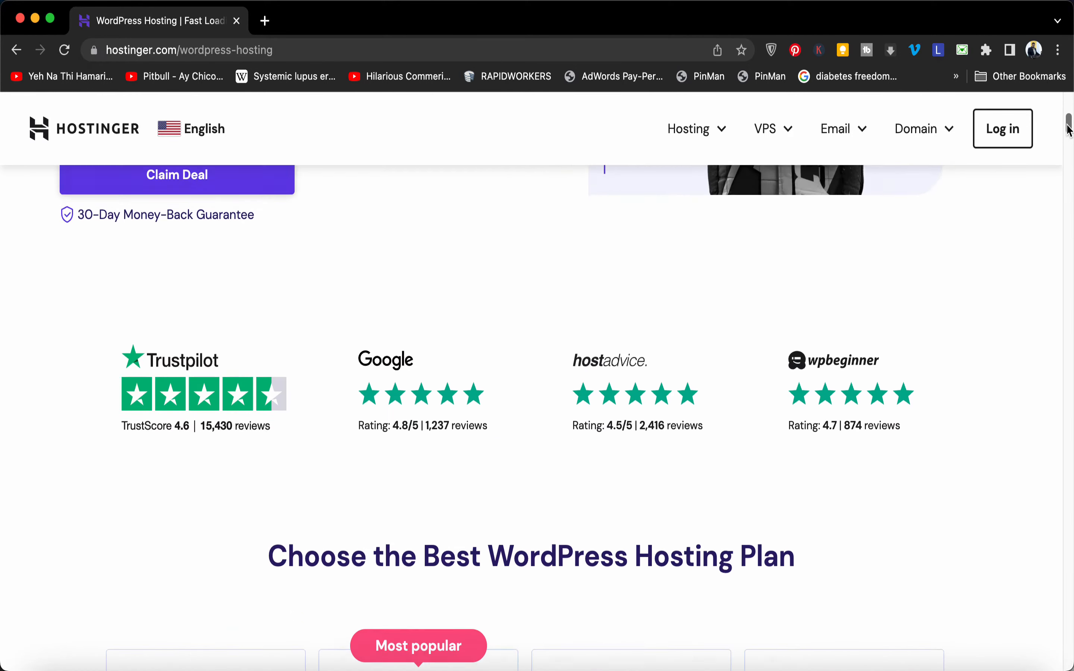
scroll("down", 3)
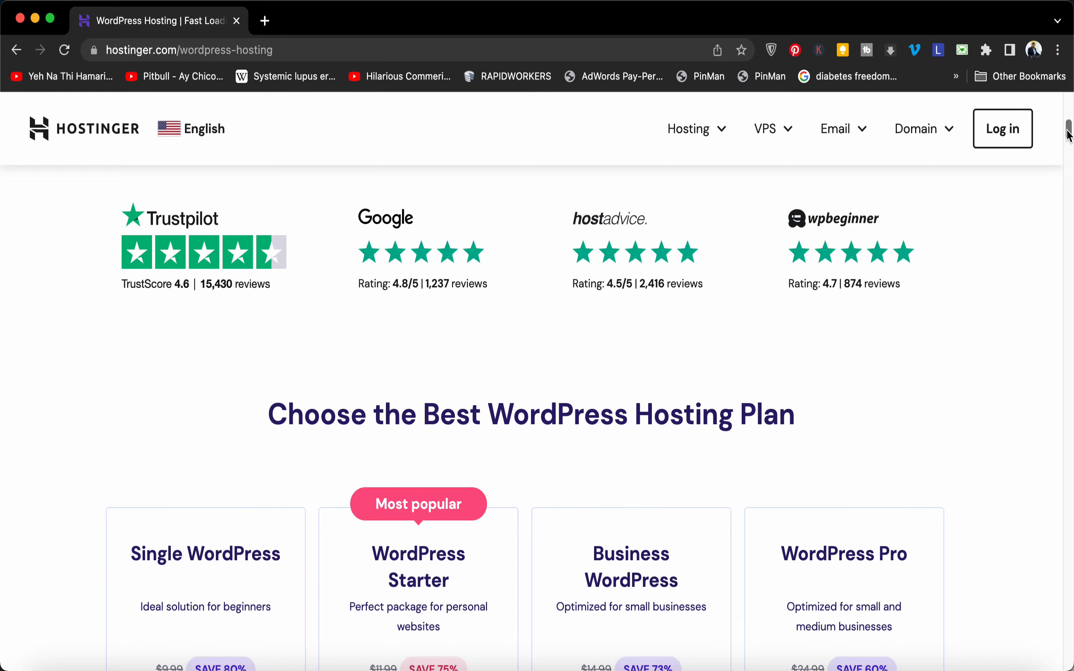
mouse_move(949, 265)
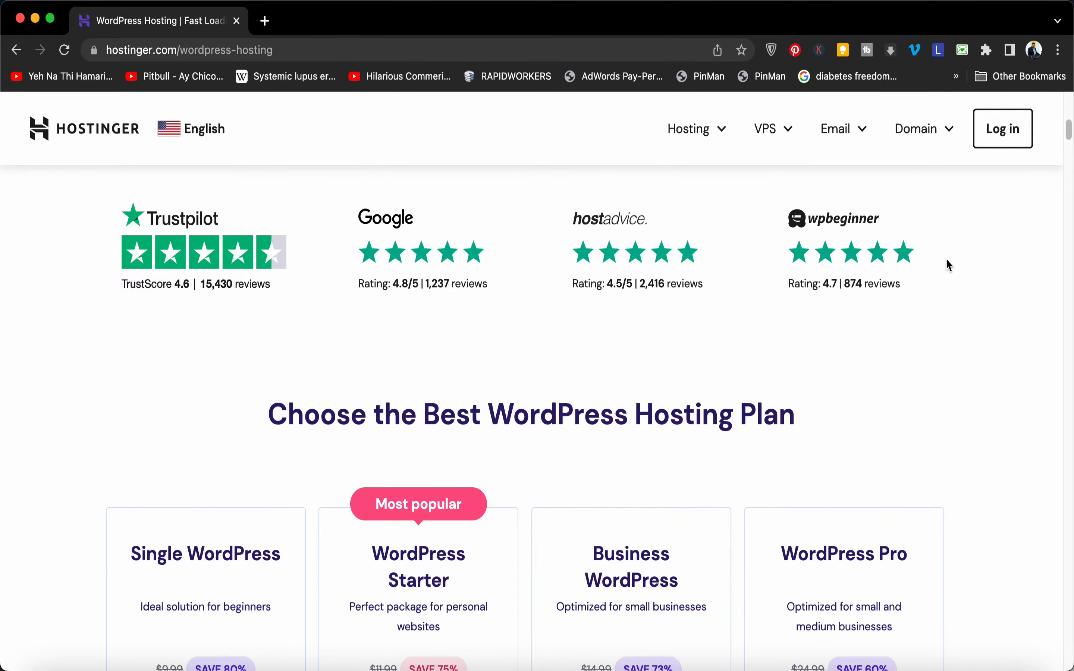
scroll("down", 3)
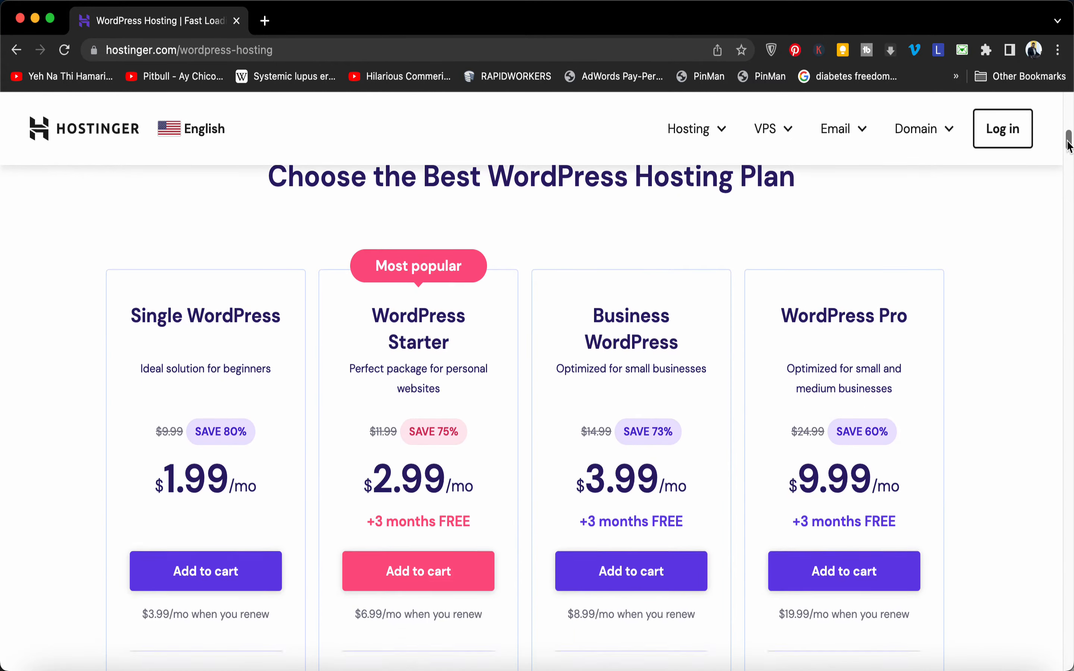
scroll("down", 3)
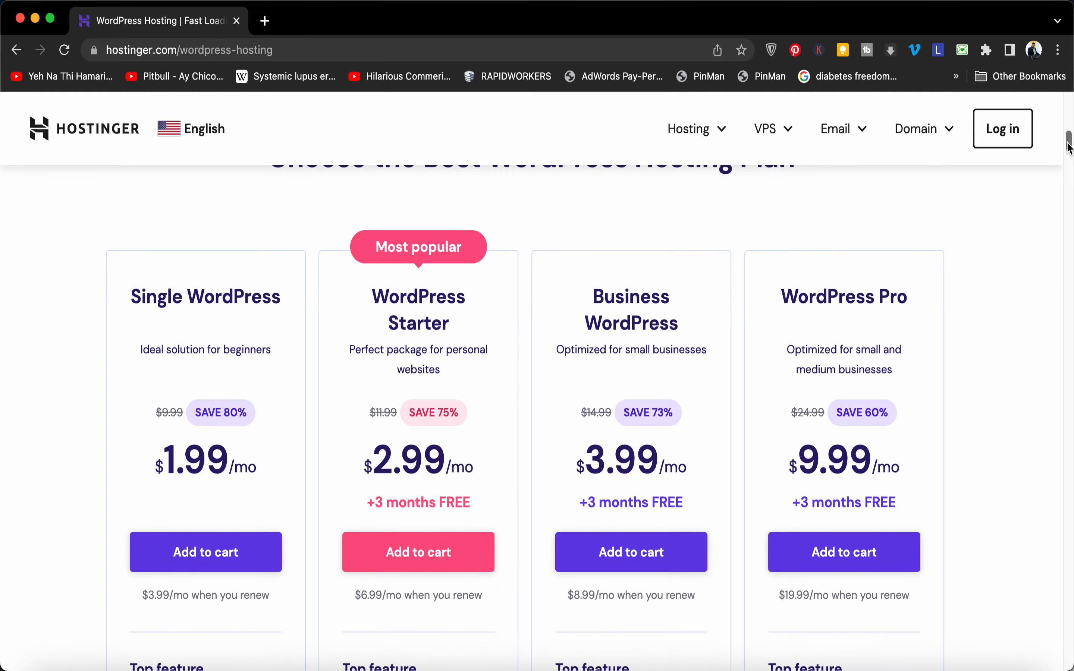
scroll("down", 3)
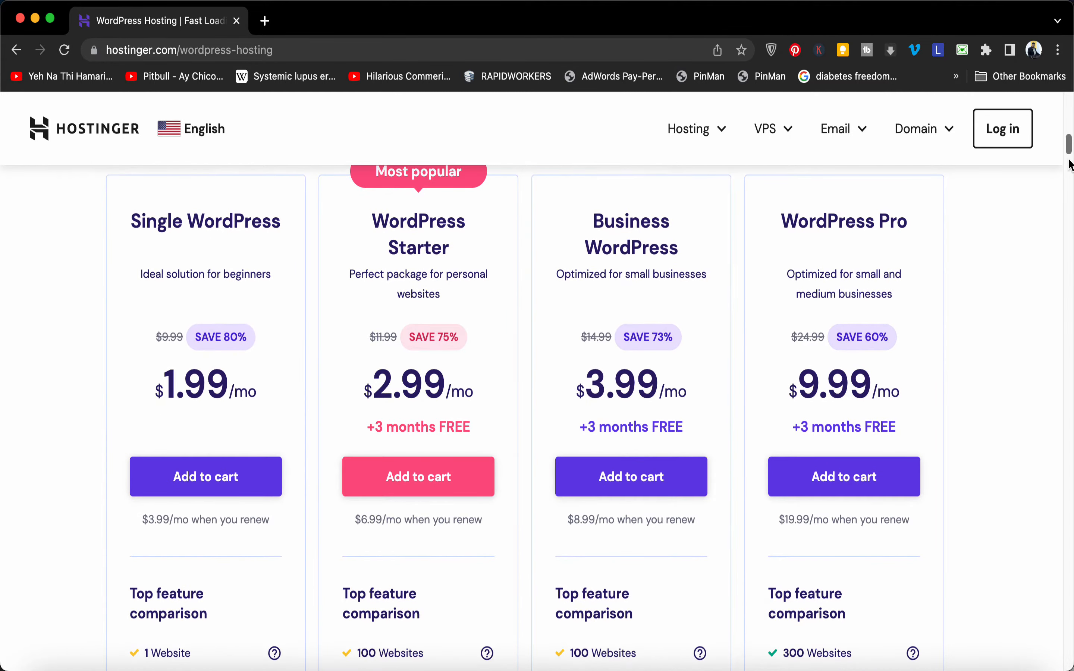
scroll("down", 3)
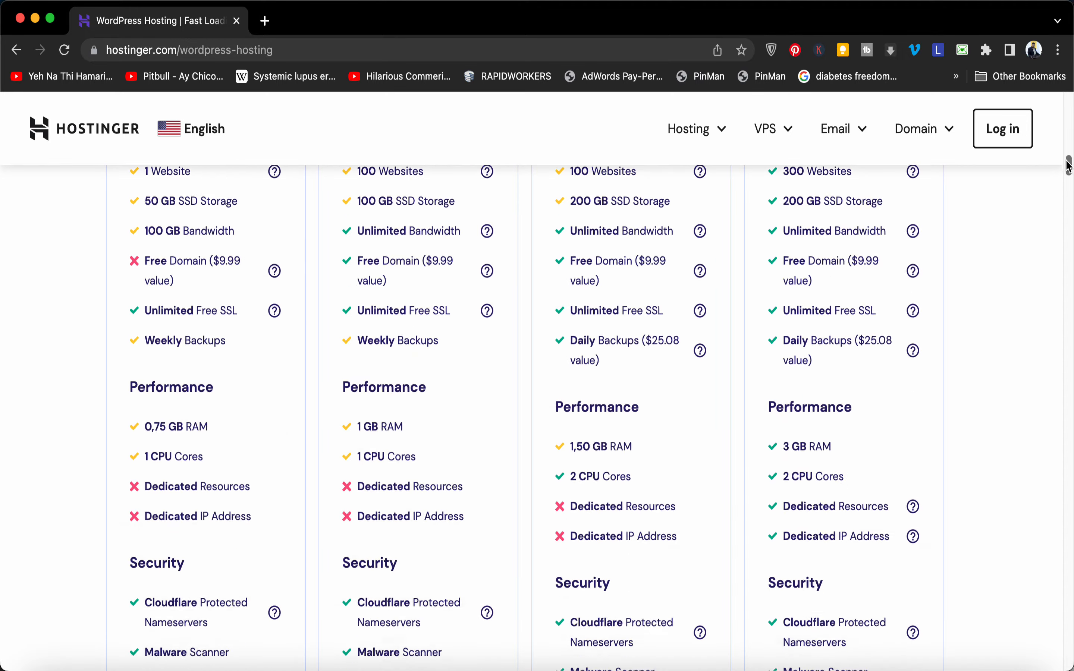
scroll("down", 3)
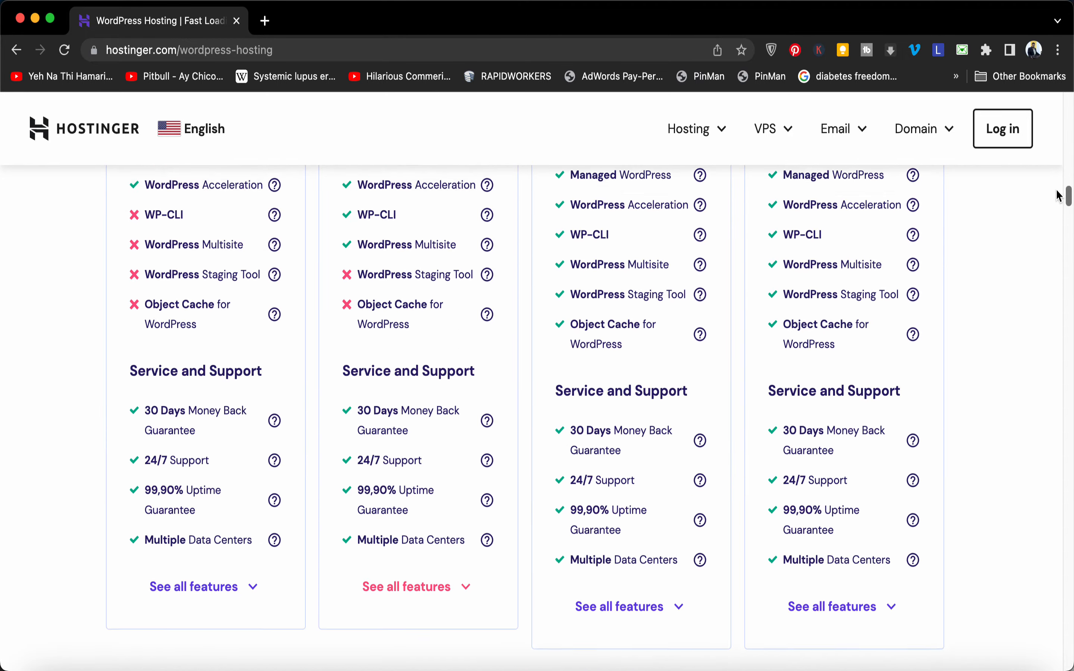
scroll("up", 3)
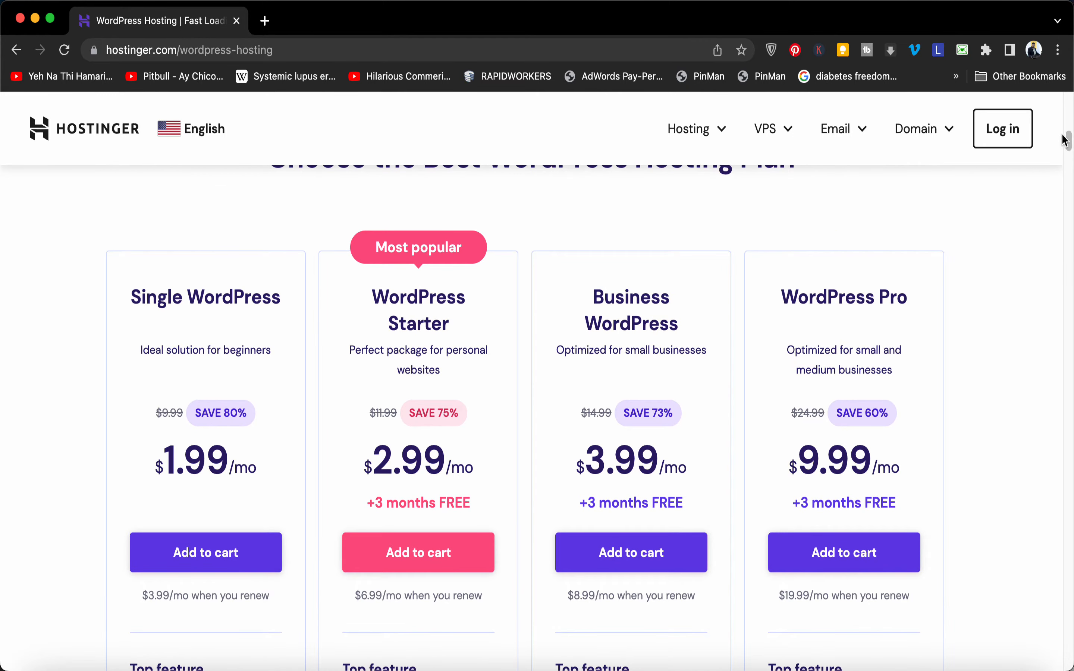
mouse_move(1066, 140)
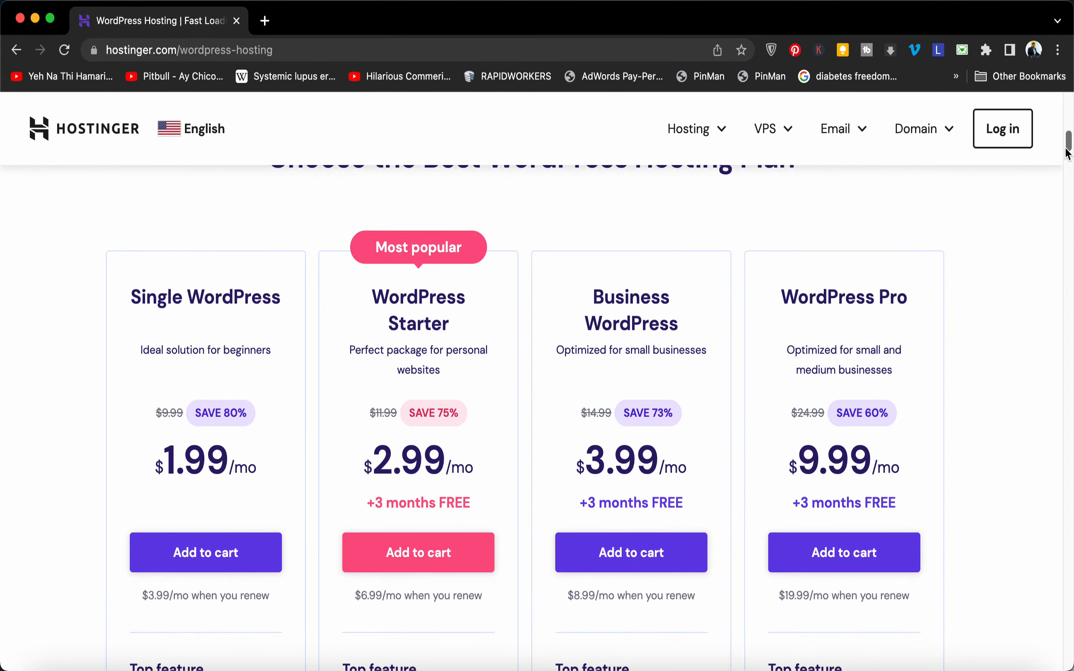
scroll("down", 3)
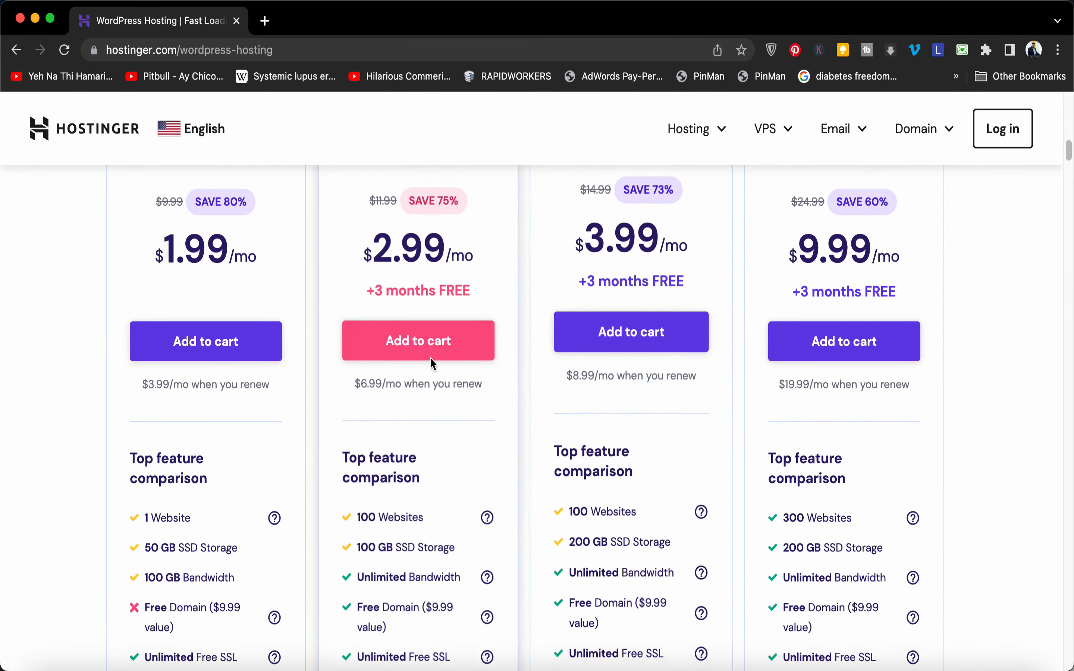
Step: Add the WordPress Starter plan to the cart and reach the billing-period order page
left_click(417, 340)
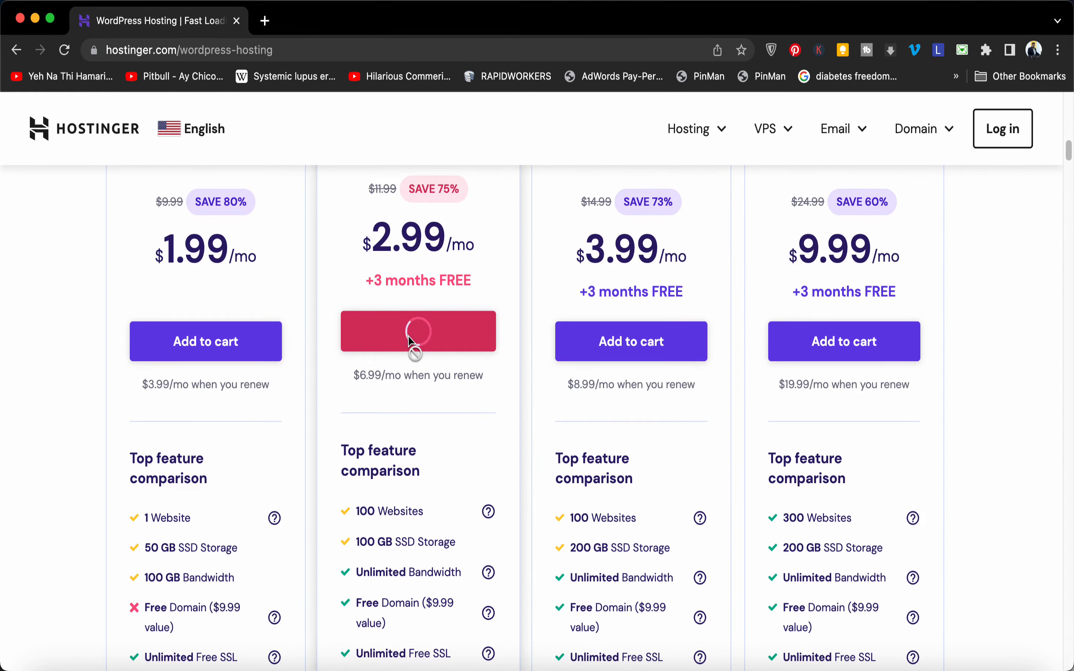
scroll("down", 3)
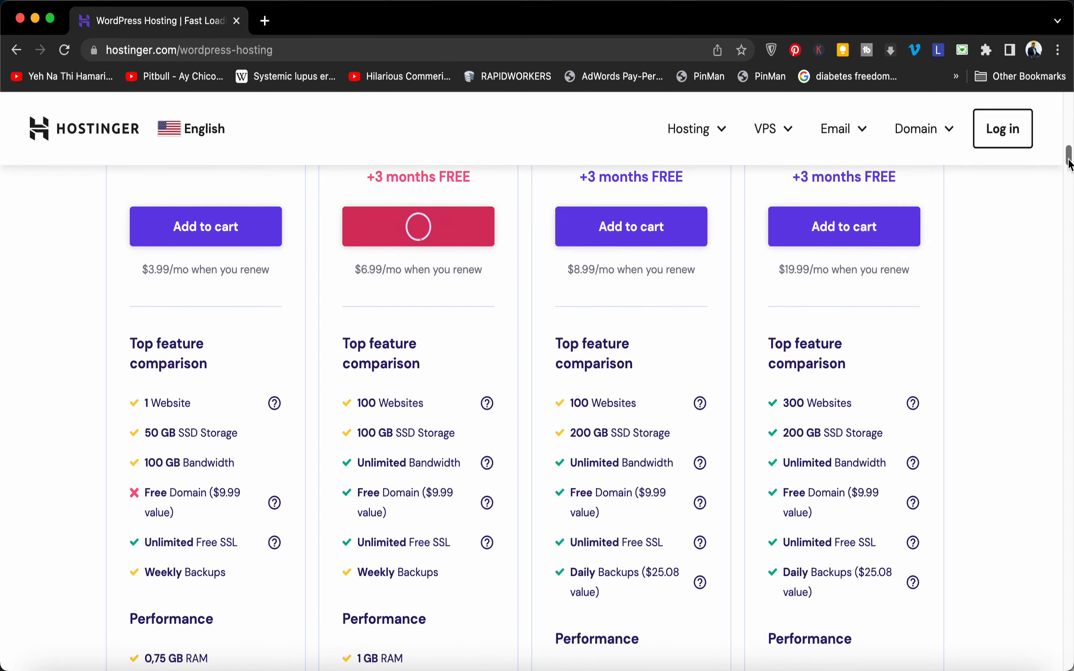
left_click(418, 227)
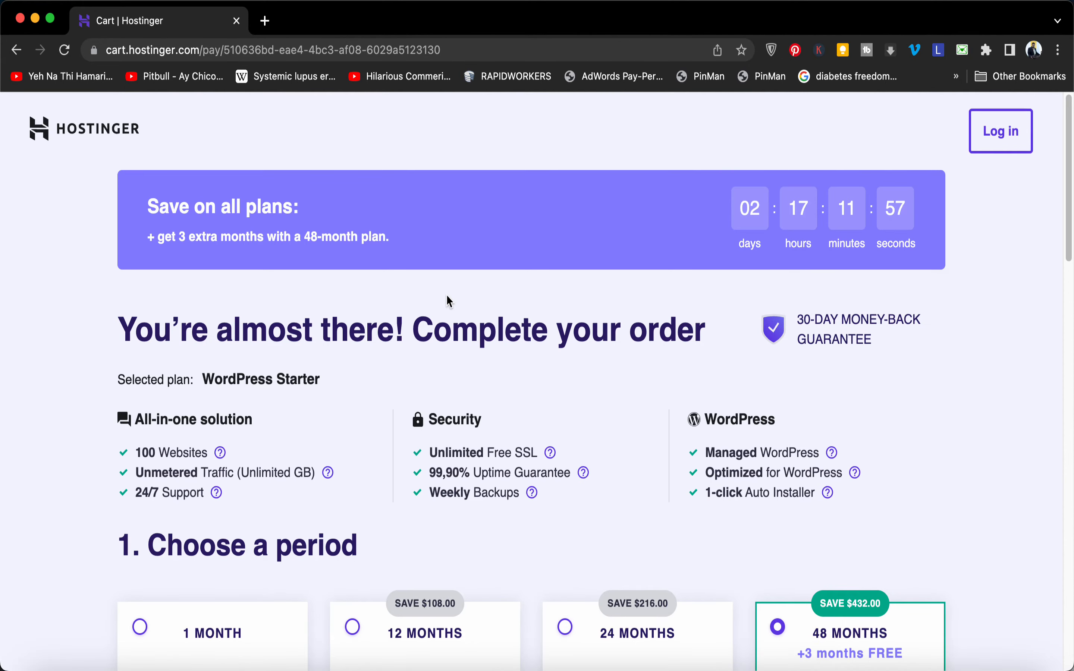
mouse_move(580, 464)
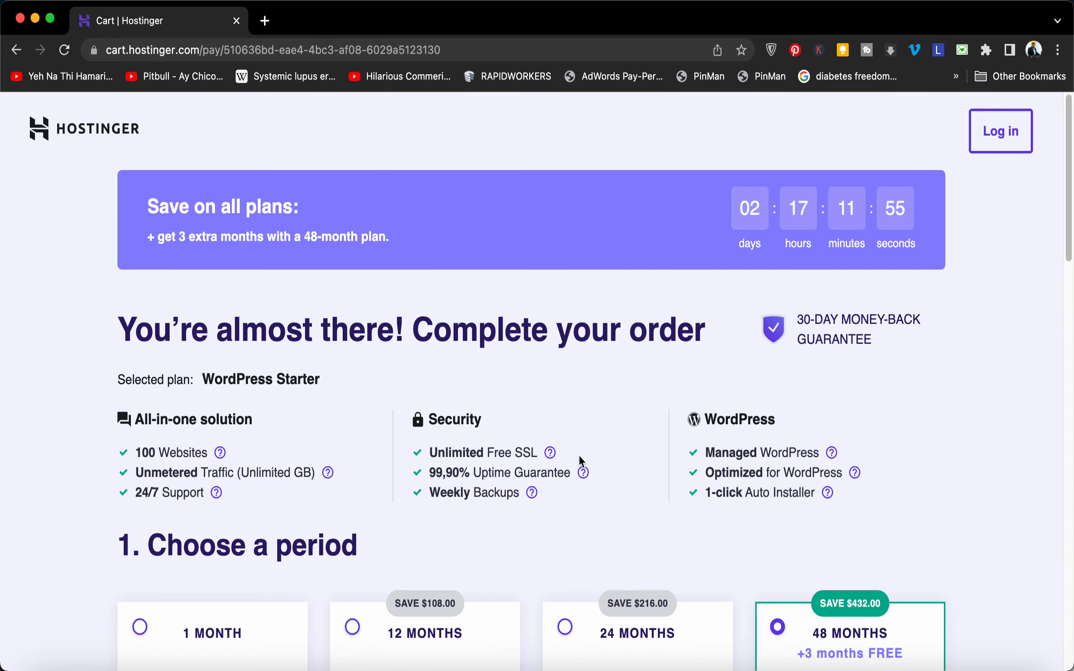
mouse_move(885, 363)
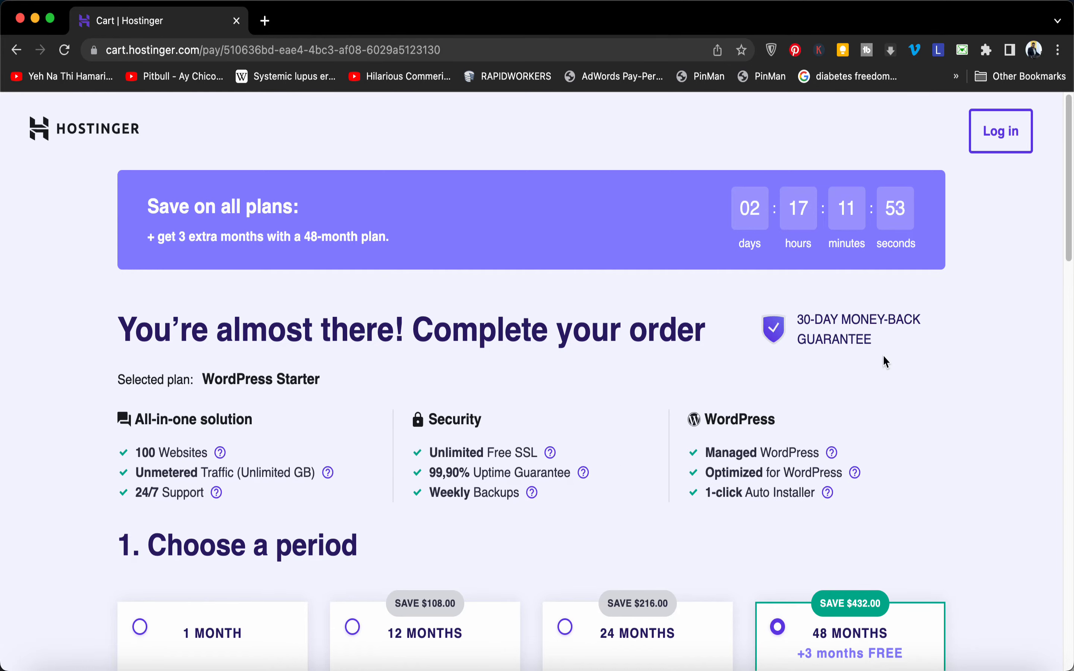
Step: Scroll the checkout to the Create your account and Select payment sections, 48-month plan at $143.52
scroll("down", 3)
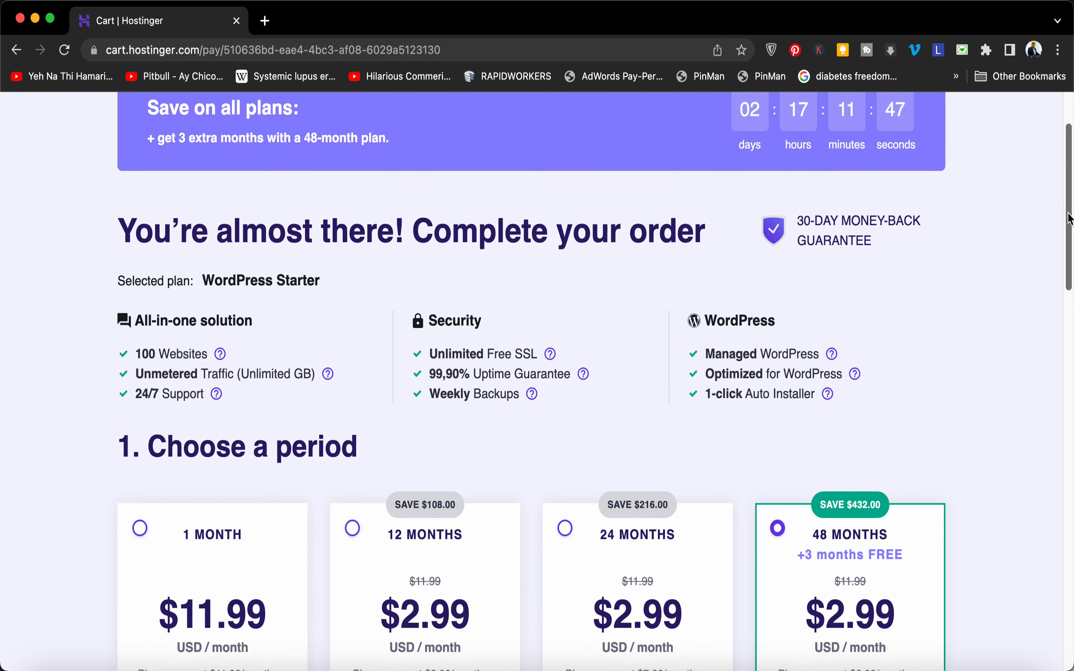
scroll("down", 3)
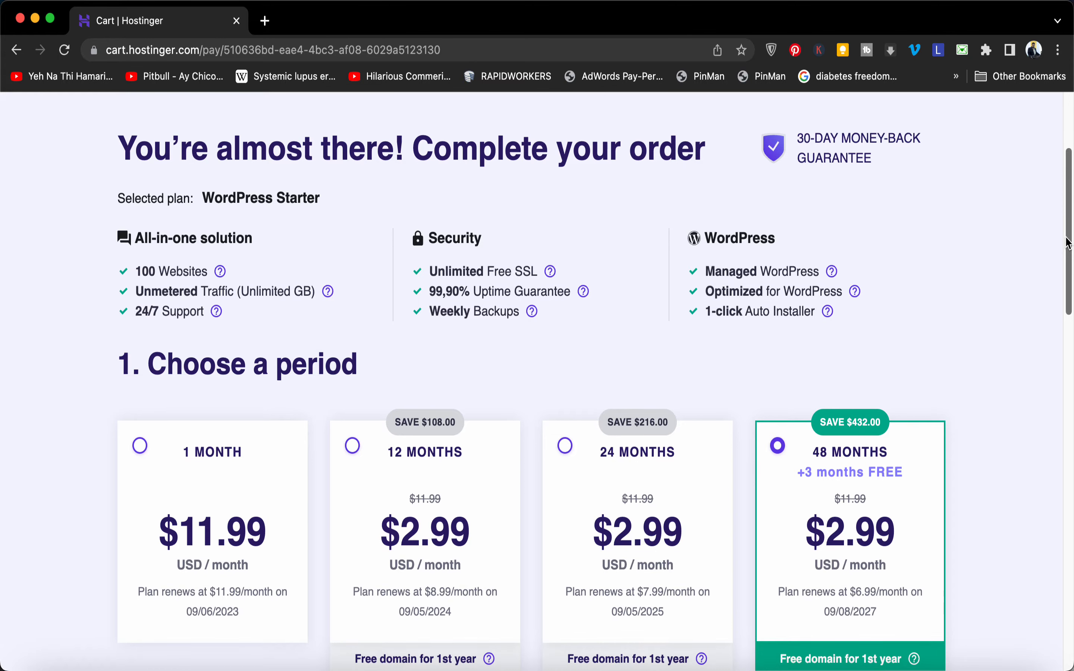
mouse_move(828, 315)
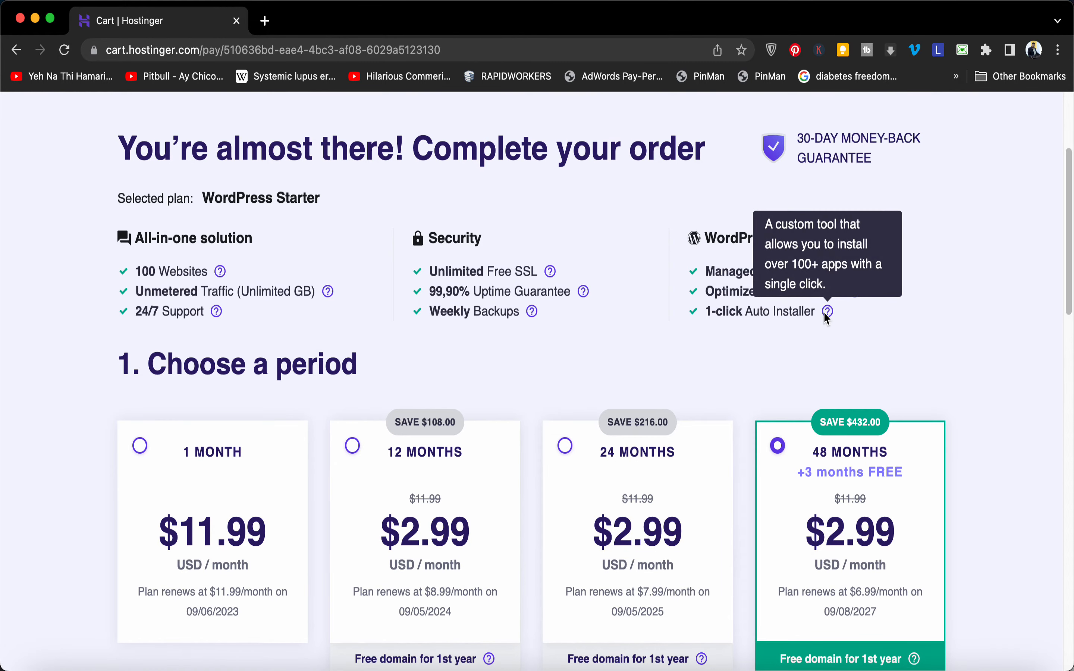
mouse_move(1069, 241)
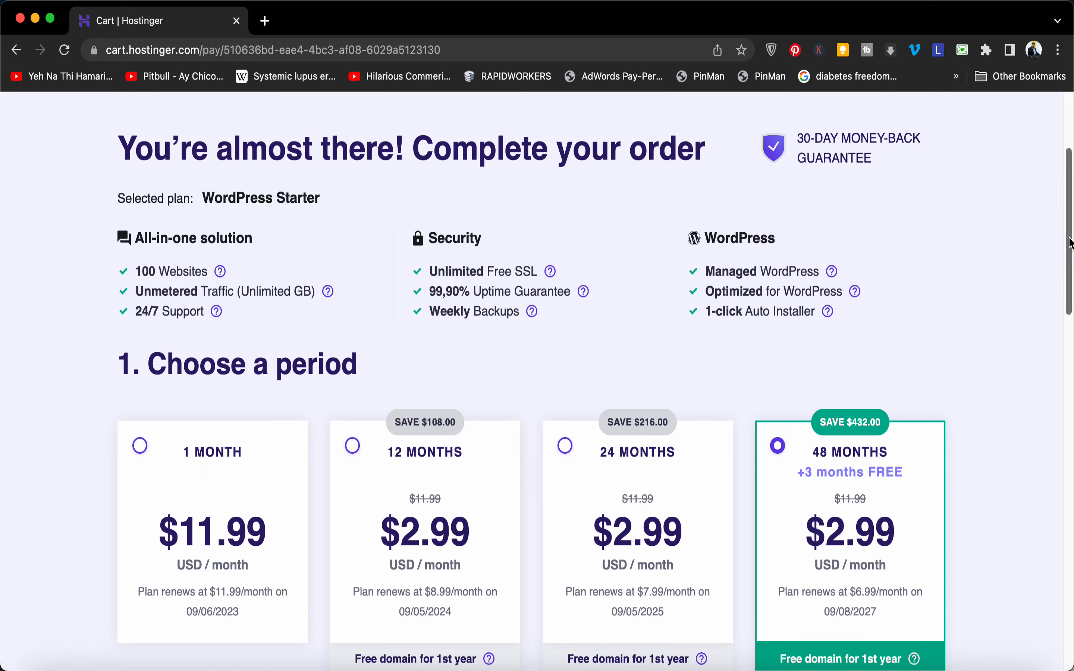
scroll("down", 3)
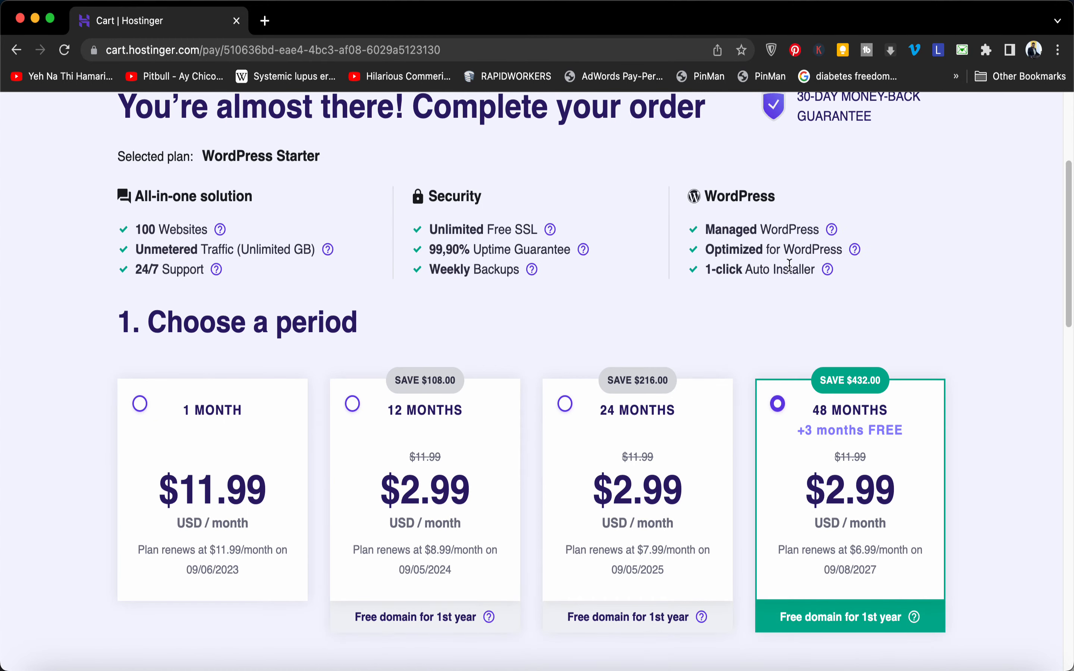
scroll("down", 3)
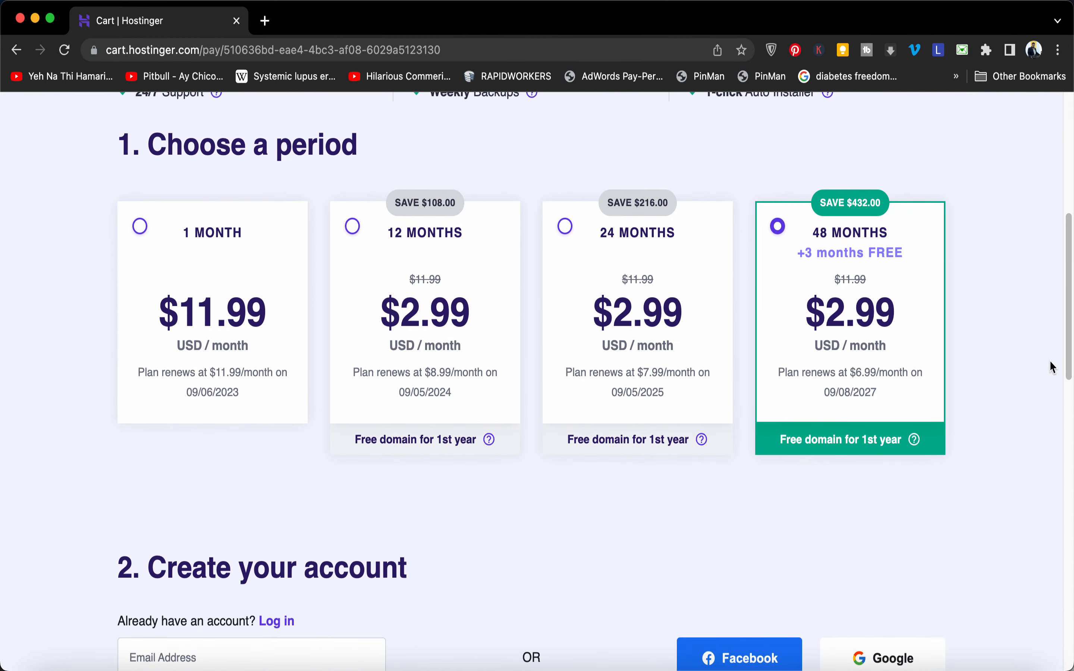
mouse_move(750, 212)
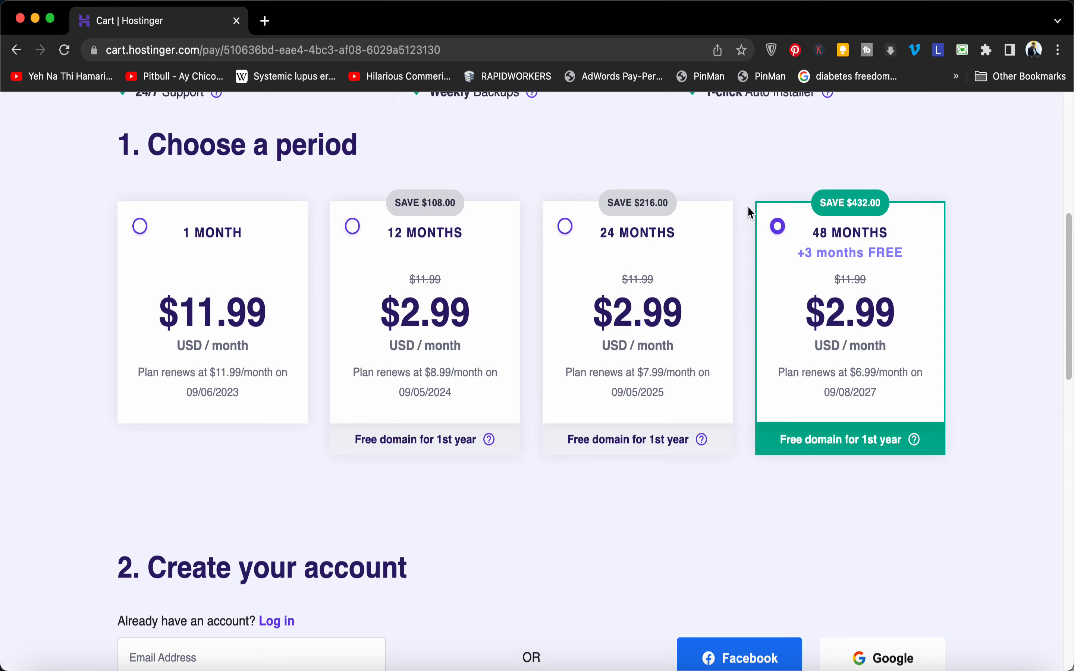
mouse_move(849, 247)
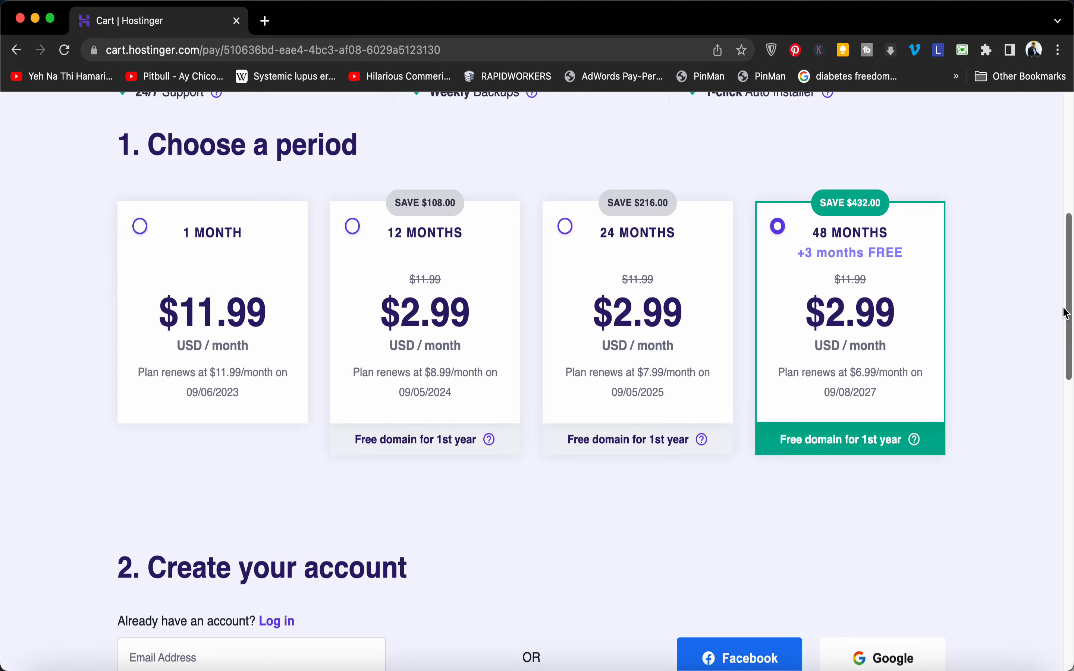
scroll("down", 3)
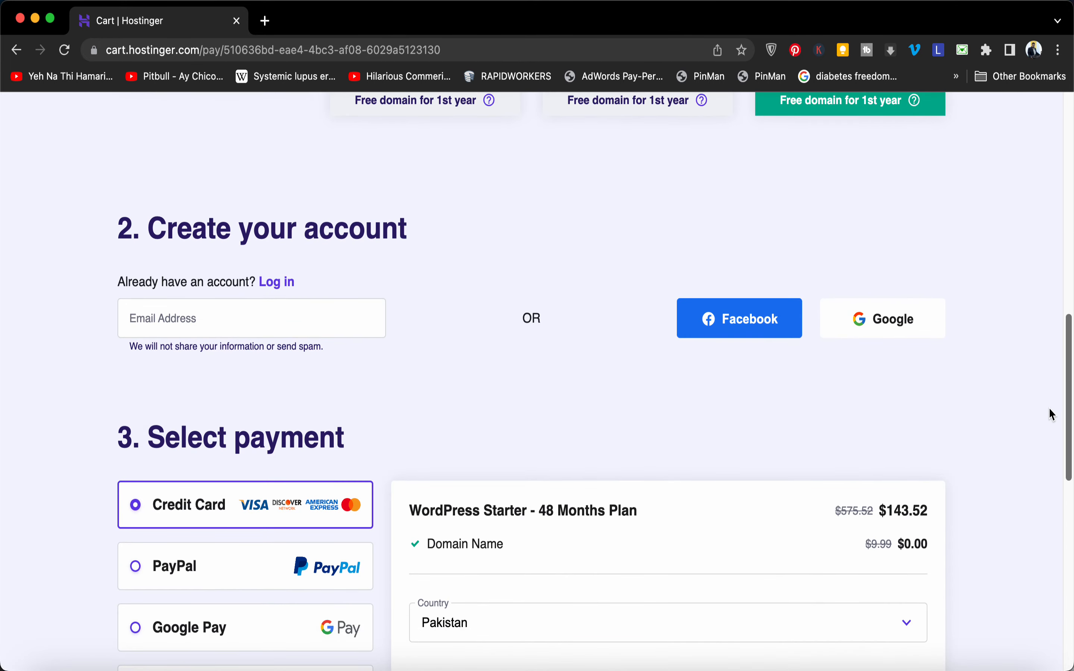
Step: Apply coupon ALIRAZAMARKETING, raising the discount to 78% and lowering the total to $129.17
scroll("down", 3)
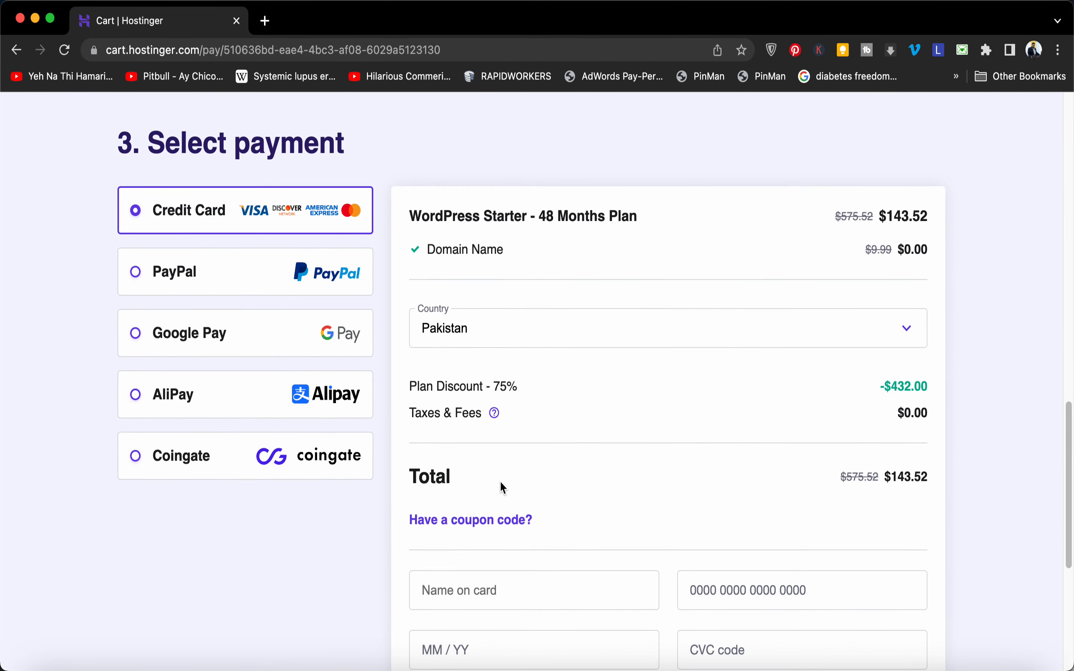
left_click(470, 520)
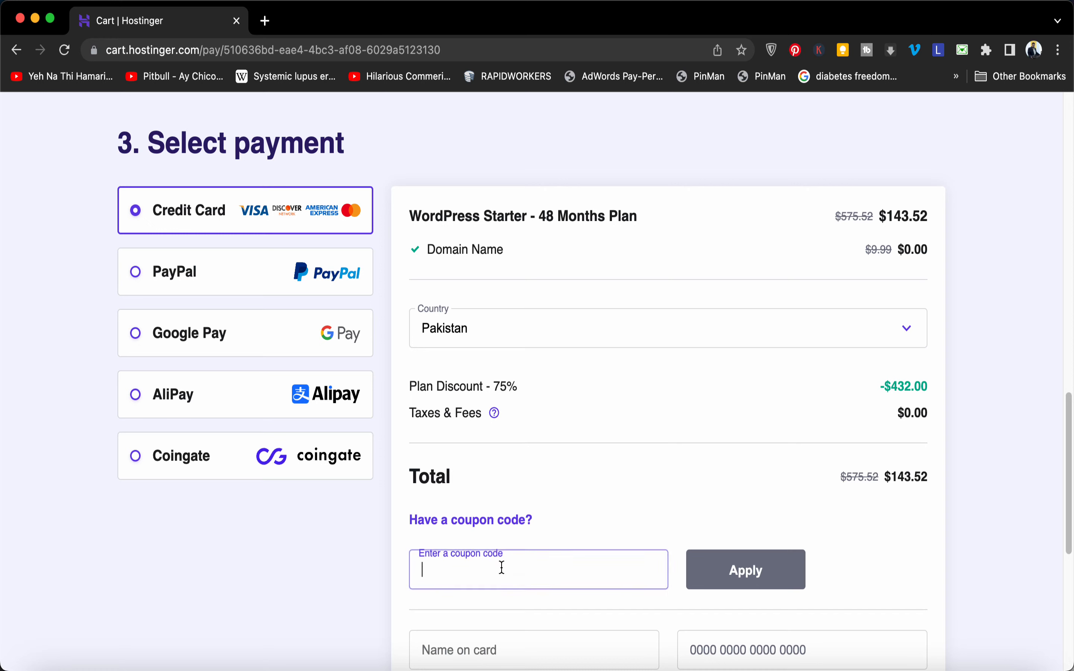
type("ALIRA")
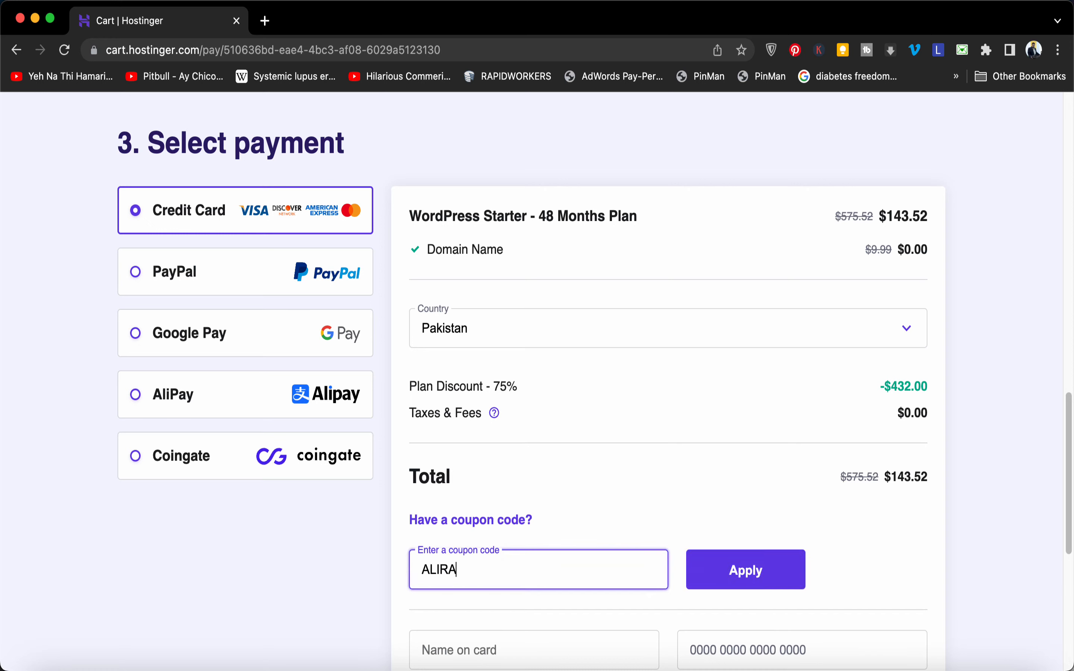
type("ZAMARKETI")
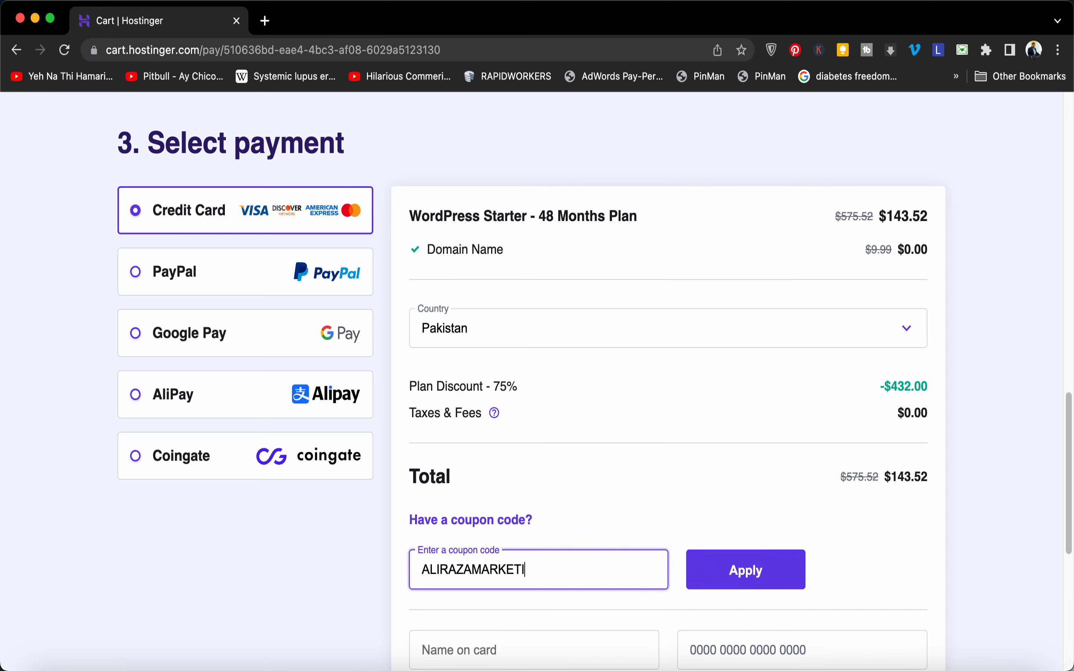
type("NG")
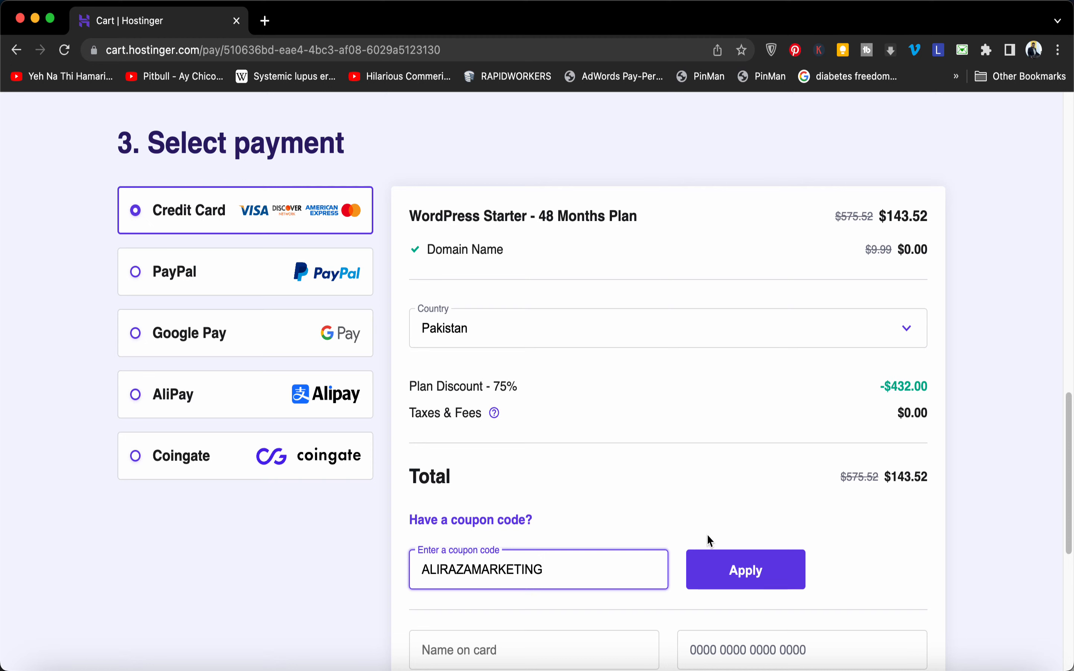
left_click(745, 569)
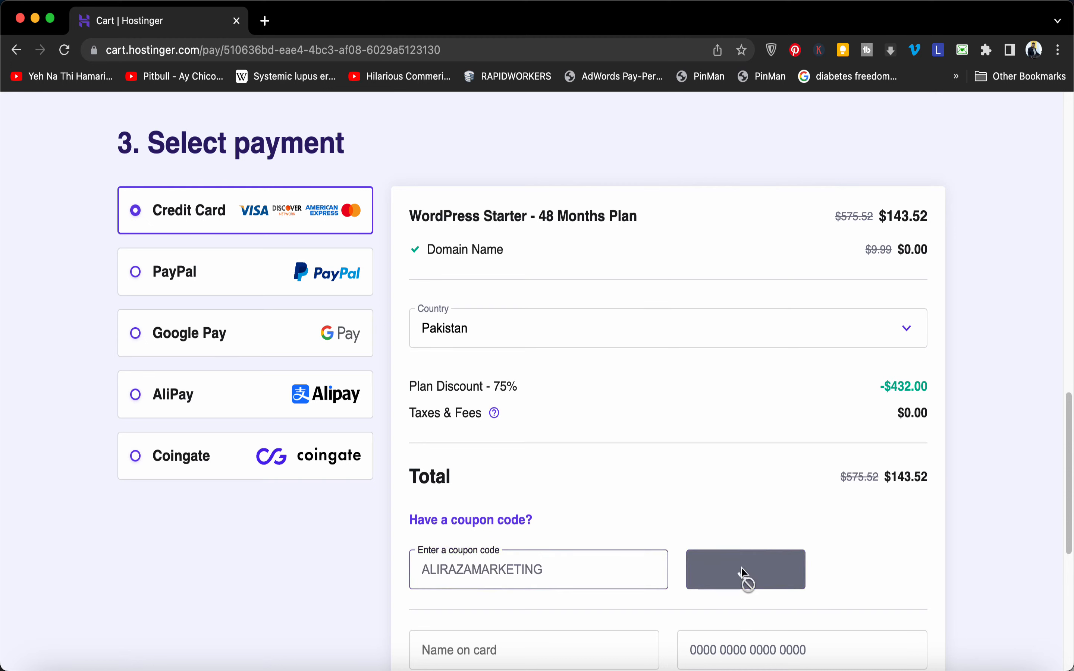
left_click(744, 569)
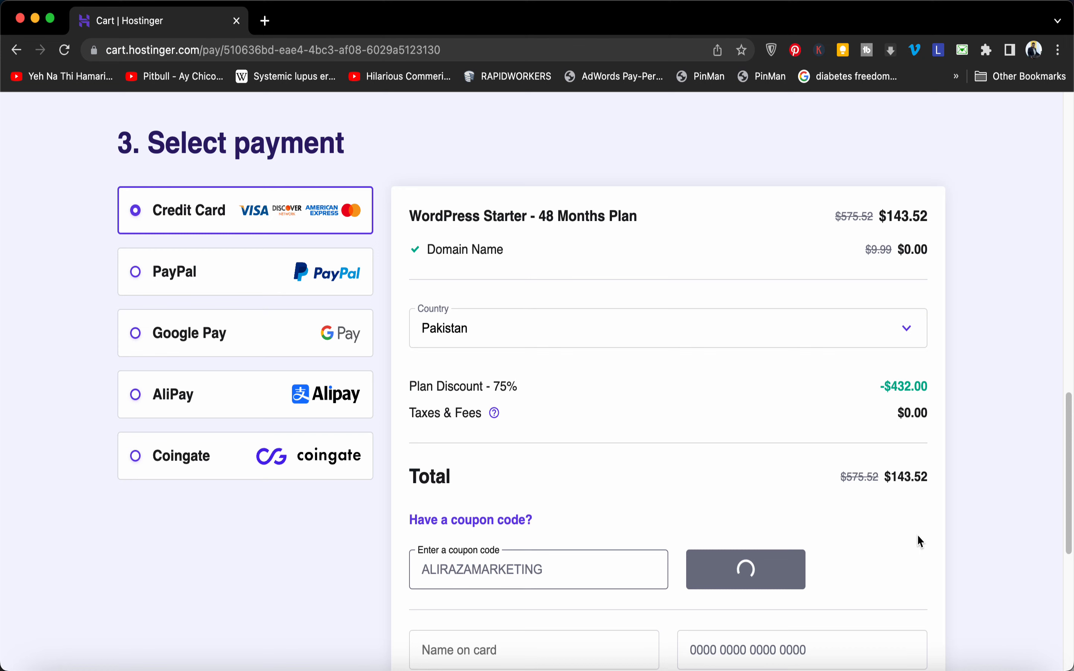
left_click(745, 569)
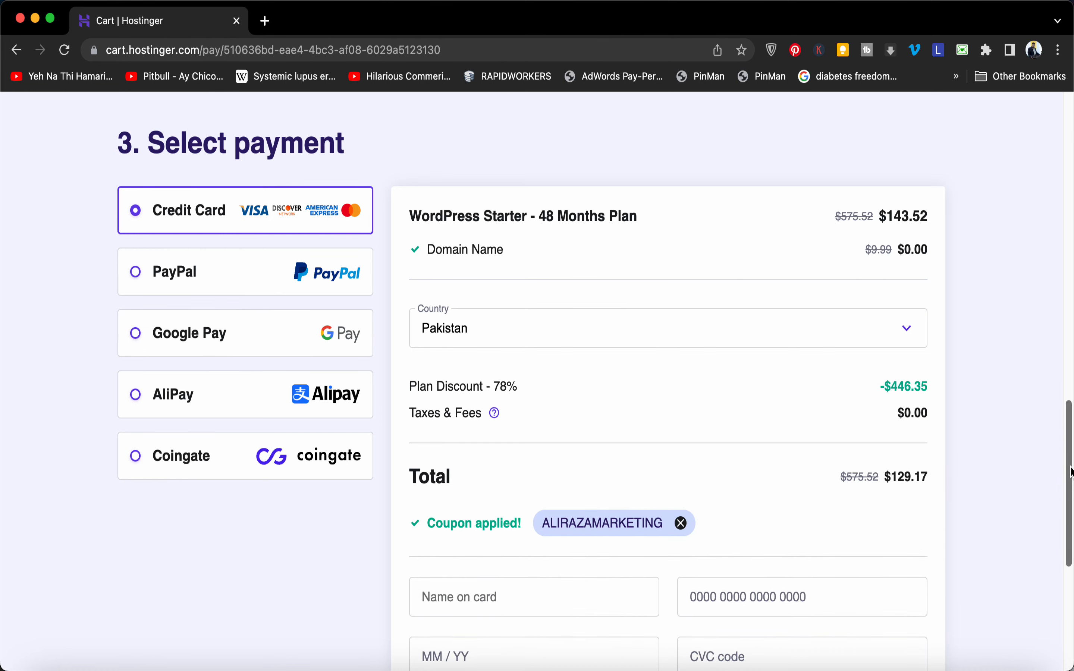
Step: Review the updated monthly prices, then scroll to the card fields and Submit Secure Payment button
scroll("up", 3)
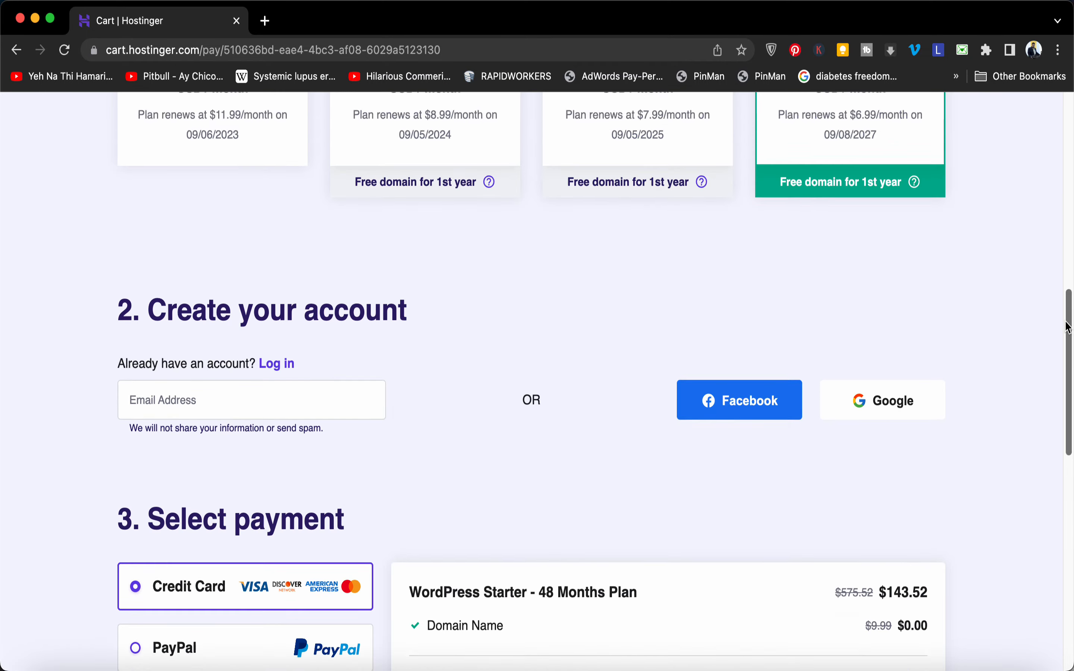
scroll("up", 3)
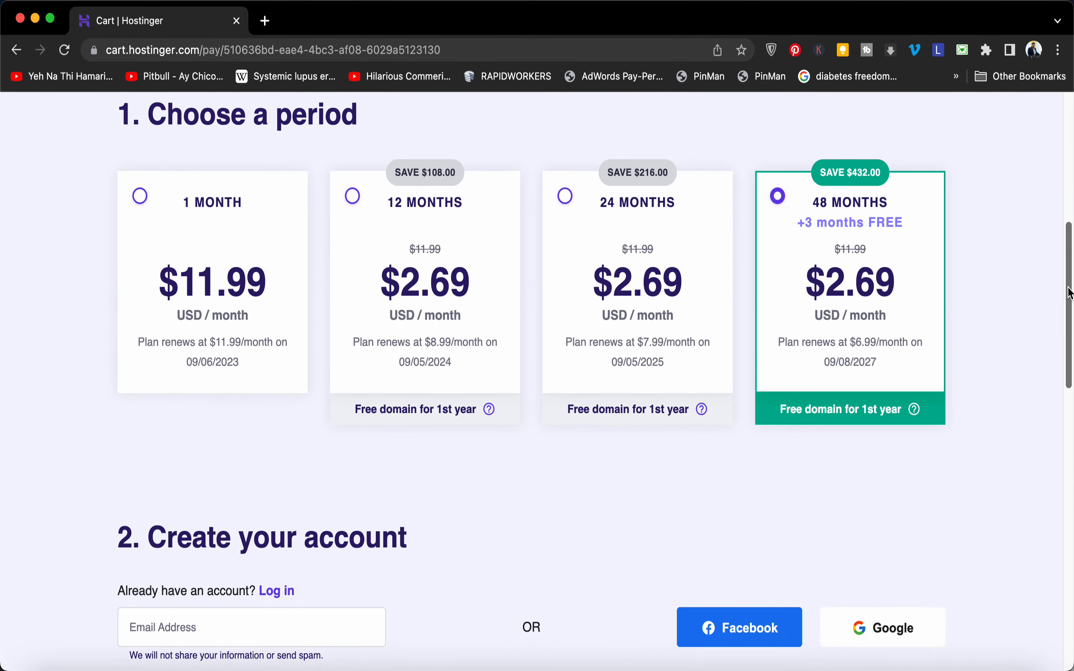
scroll("down", 3)
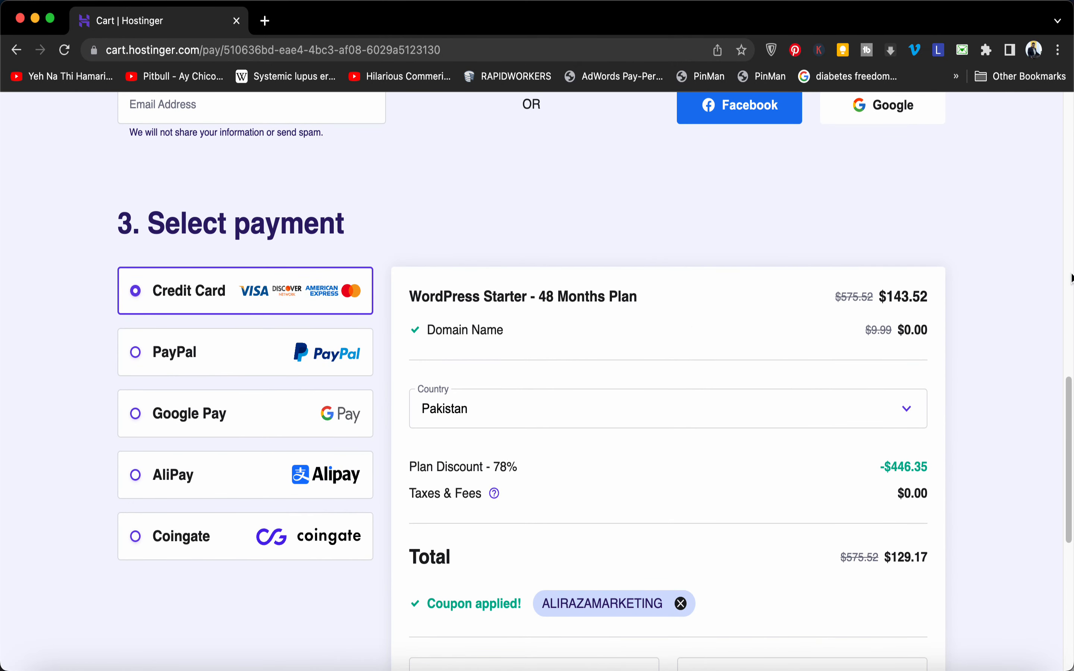
scroll("down", 3)
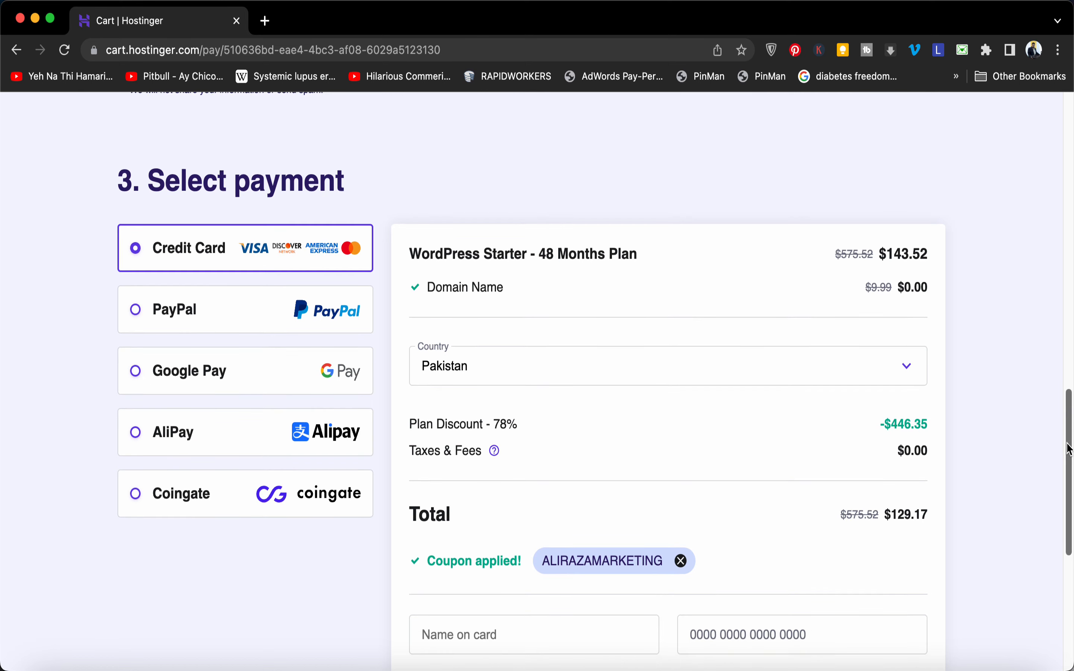
scroll("down", 3)
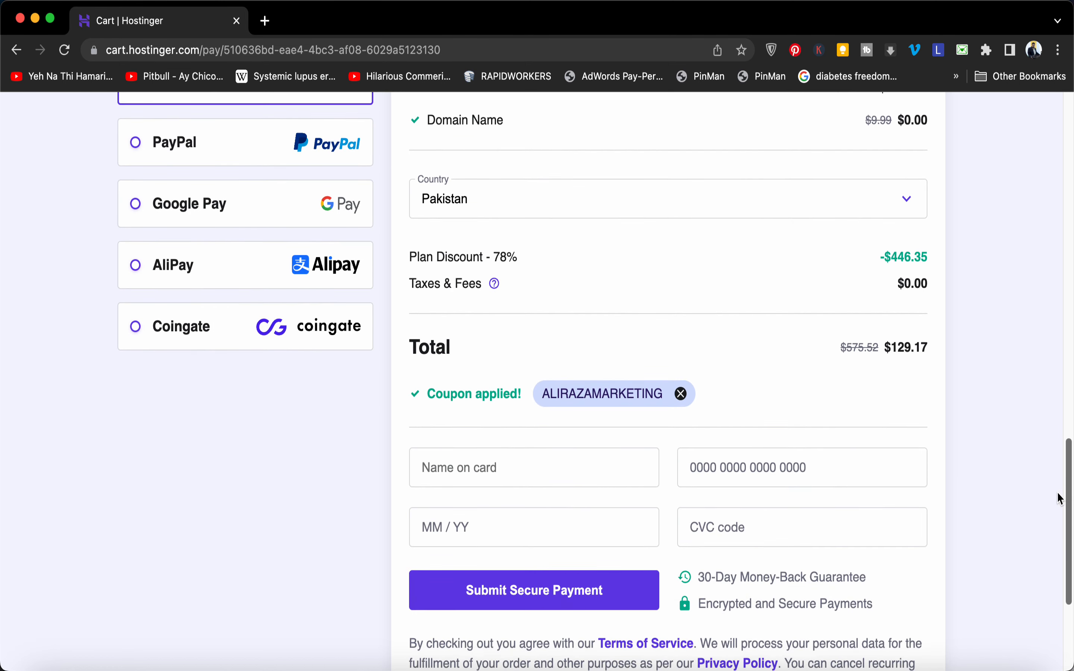
scroll("down", 3)
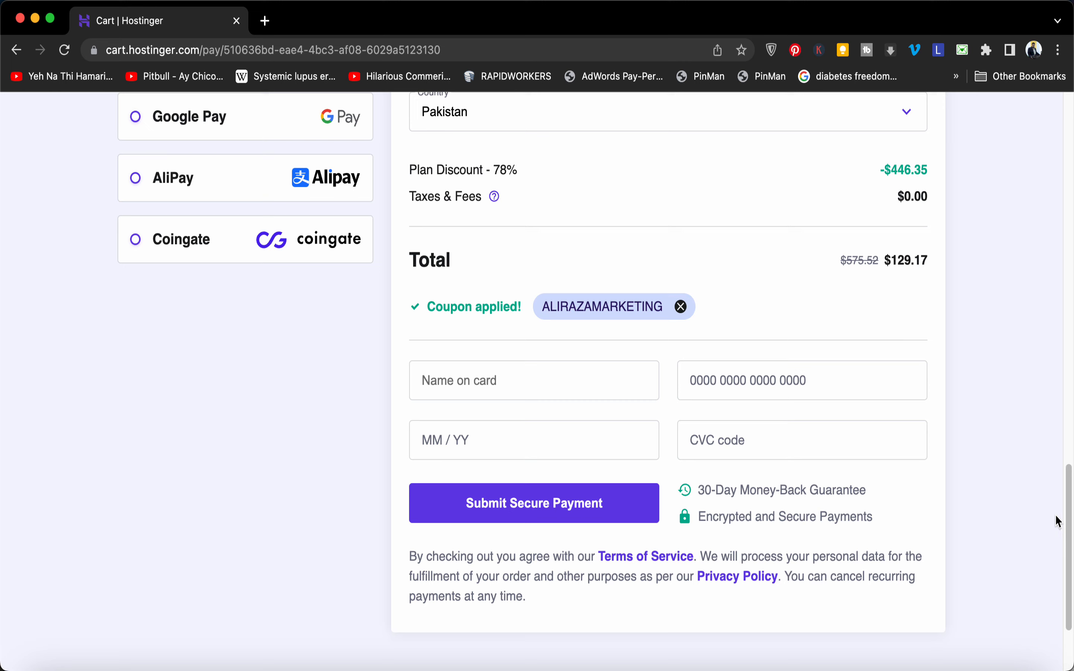